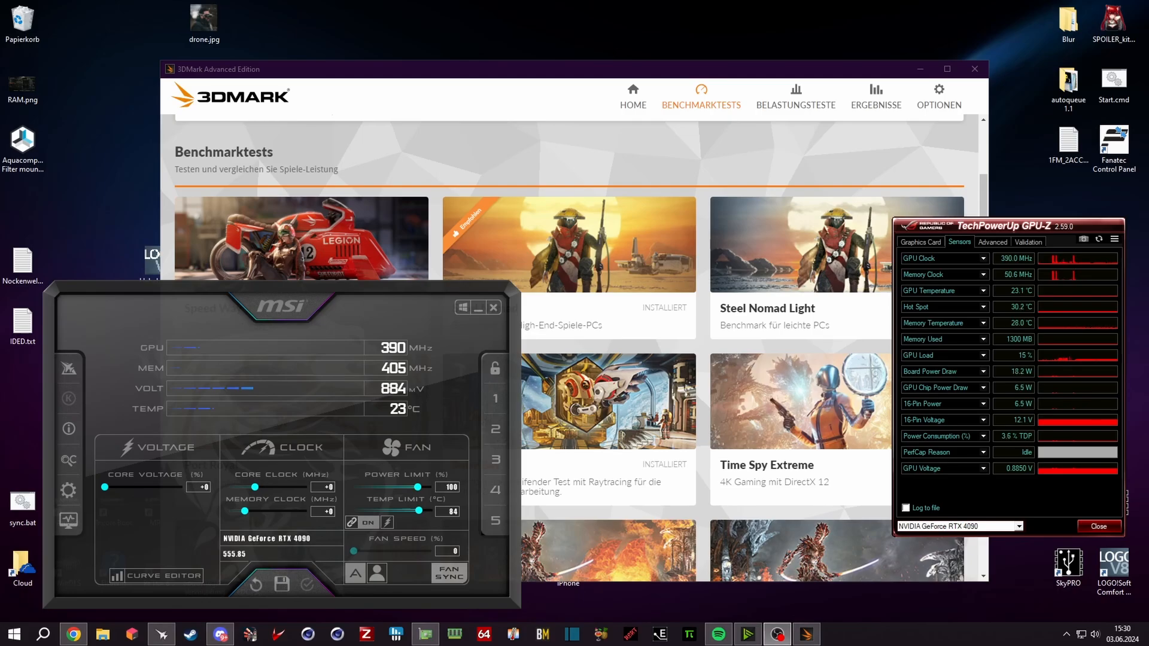
mouse_move(74, 571)
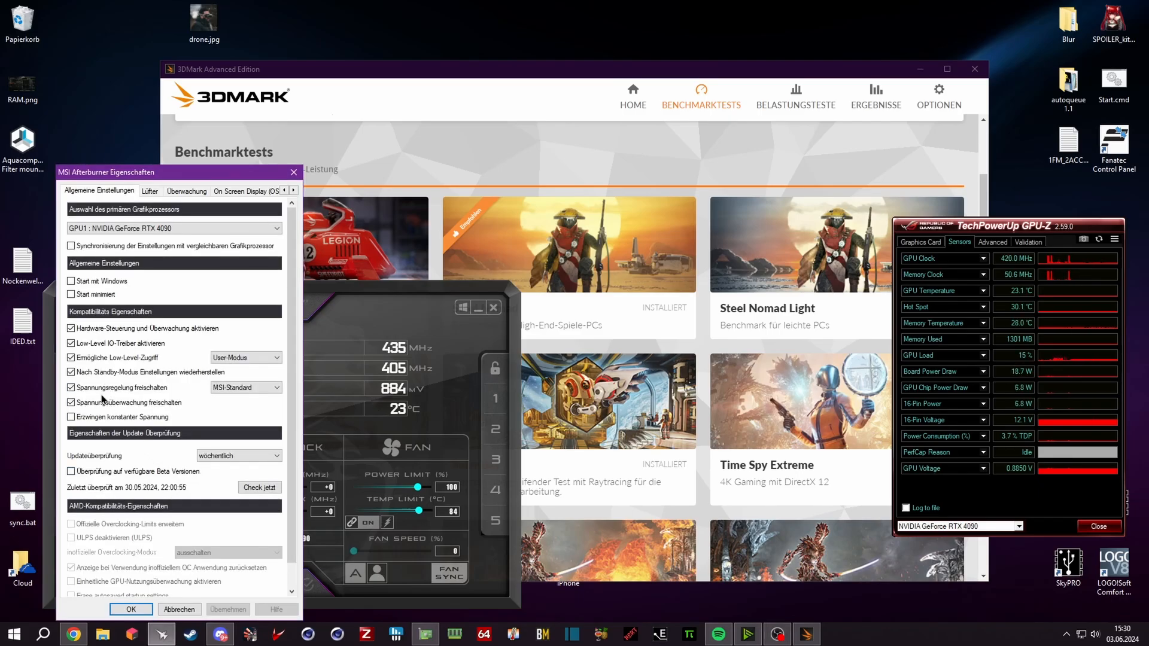
mouse_move(103, 387)
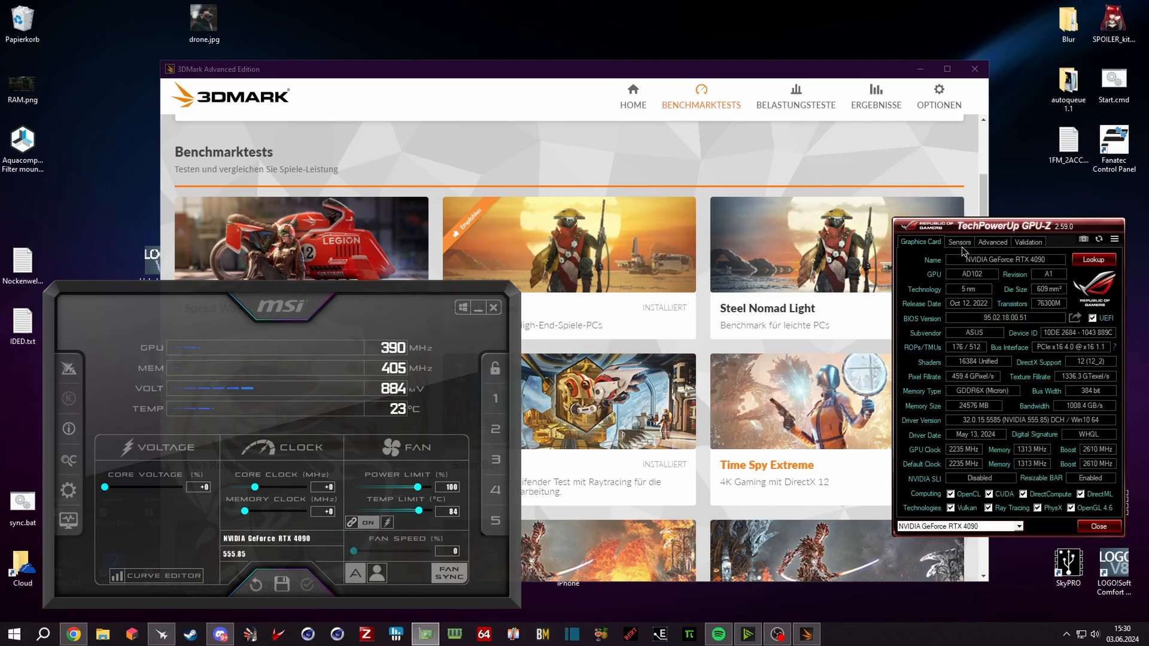
Enable 'GPU-Z window always on top' in GPU-Z settings and confirm with OK
left_click(1099, 239)
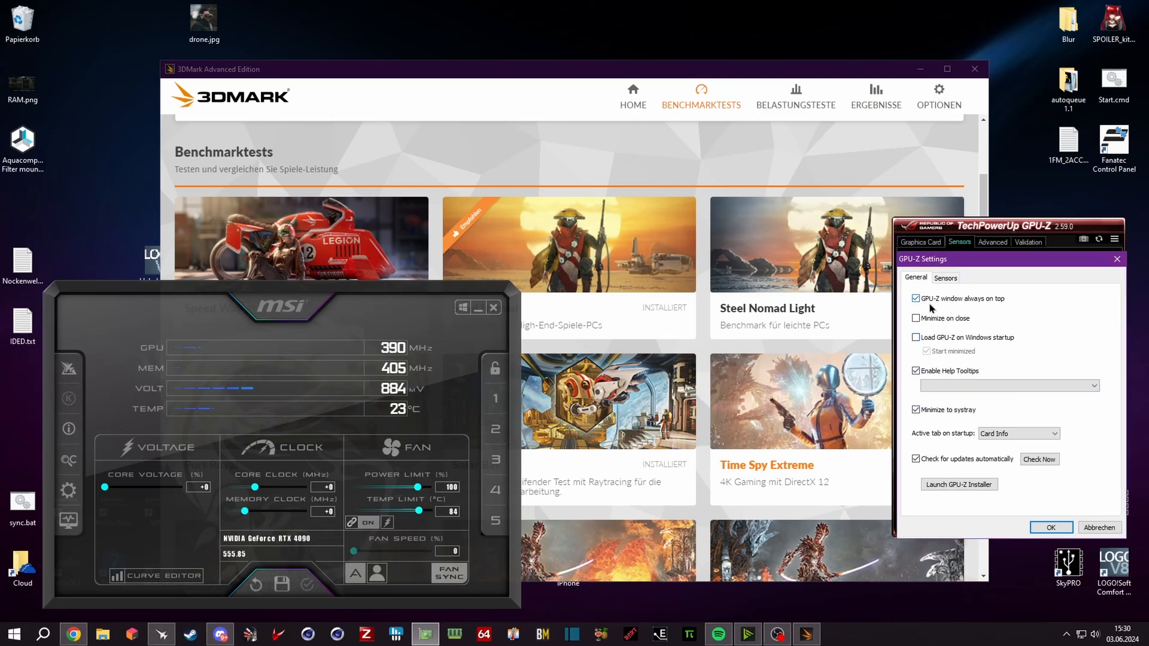
mouse_move(982, 304)
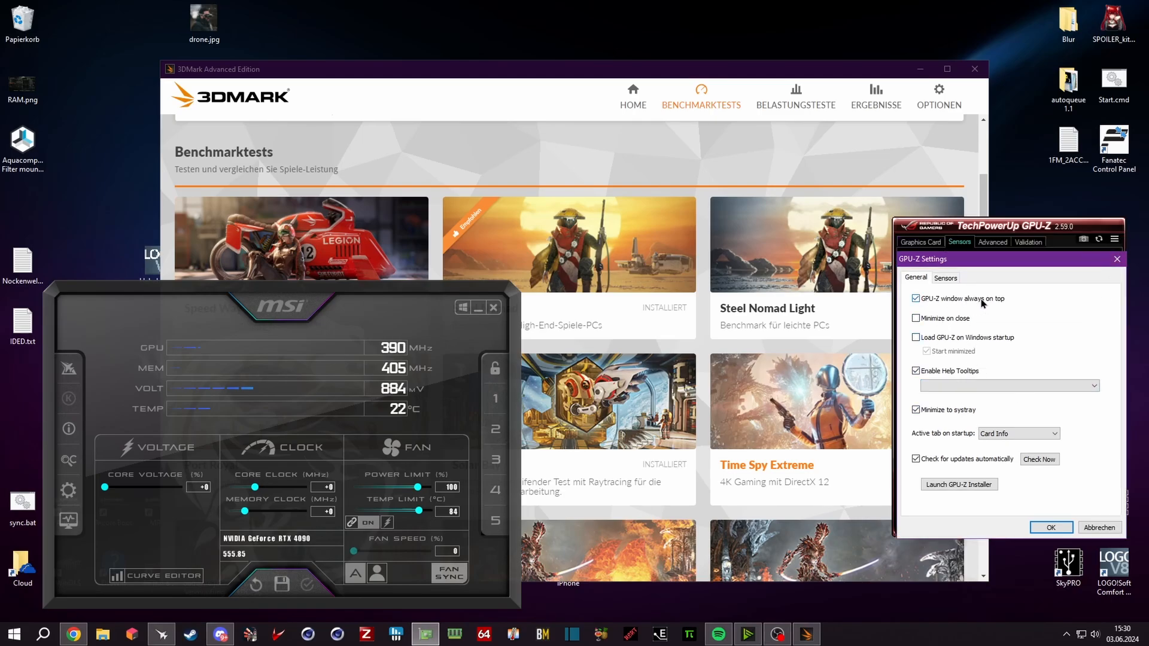
left_click(945, 277)
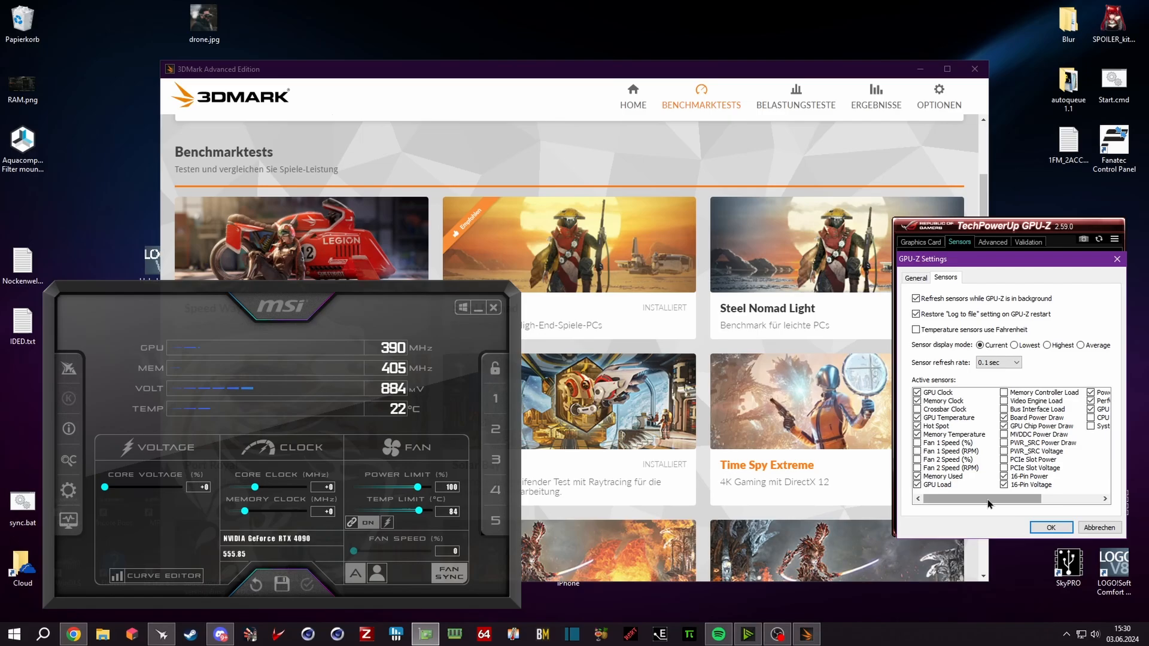
left_click(1051, 528)
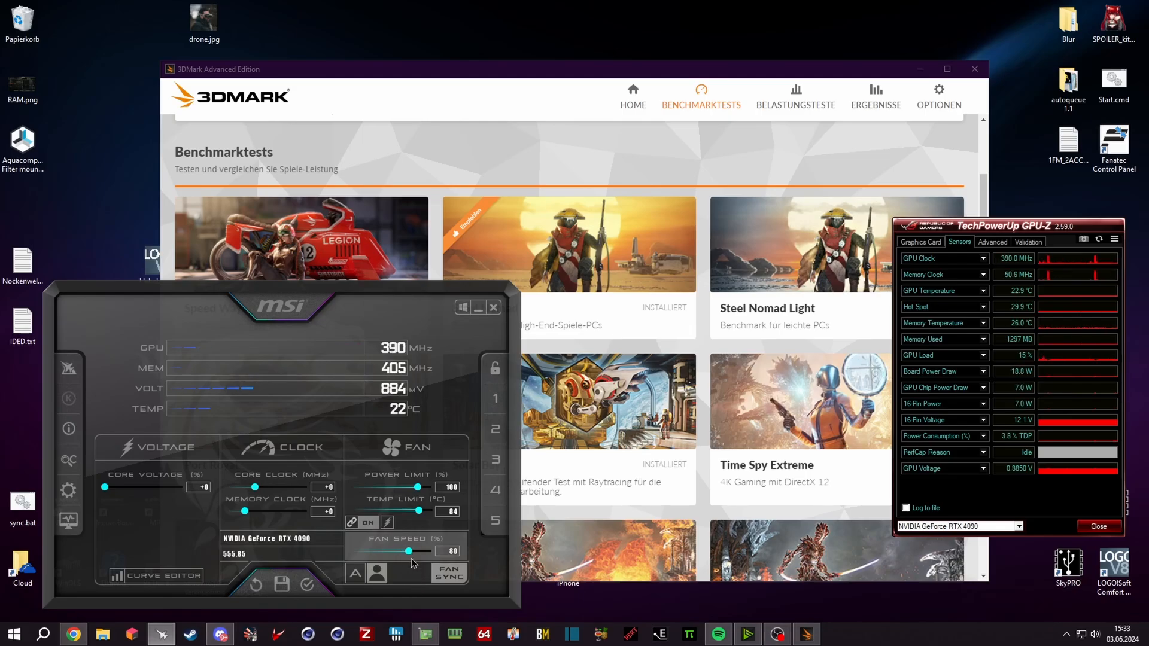
mouse_move(422, 585)
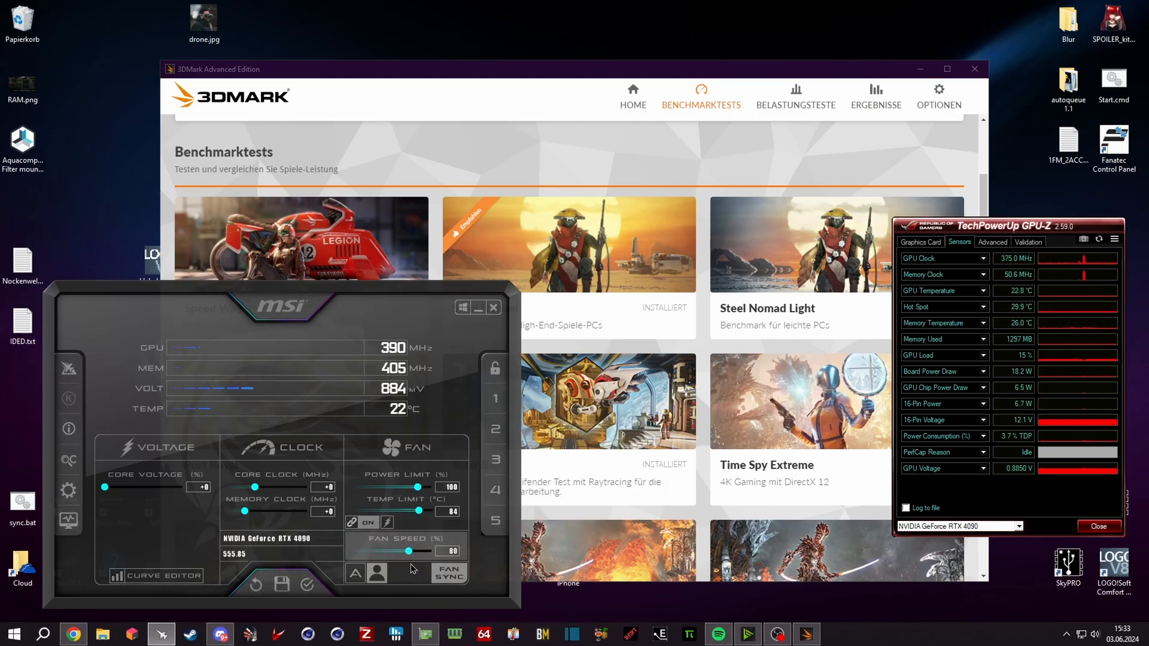
Drag a slider in MSI Afterburner's main window to the right
left_click_drag(105, 487, 181, 487)
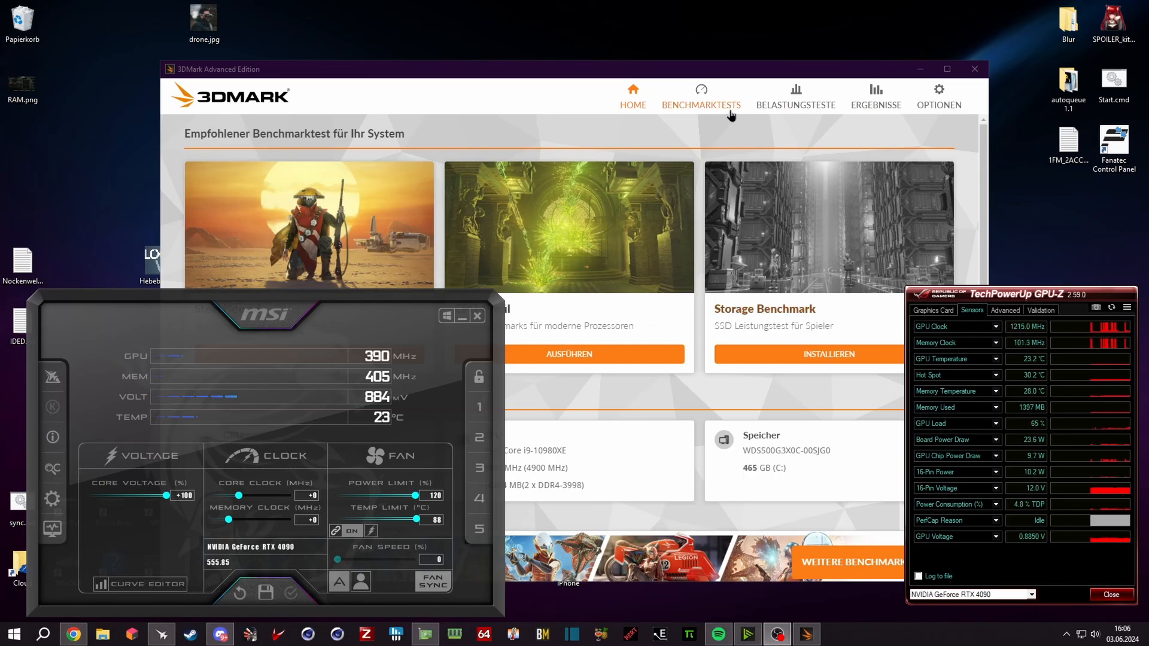
Open Speed Way's custom benchmark settings from the 3DMark benchmark test list
left_click(700, 96)
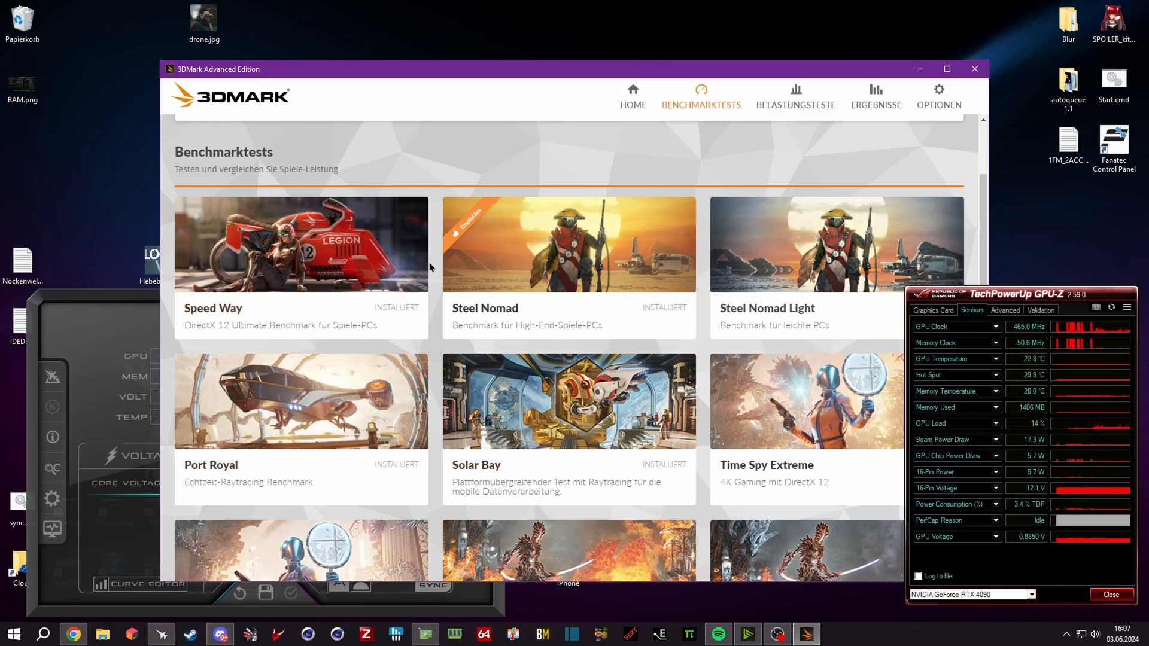
mouse_move(444, 308)
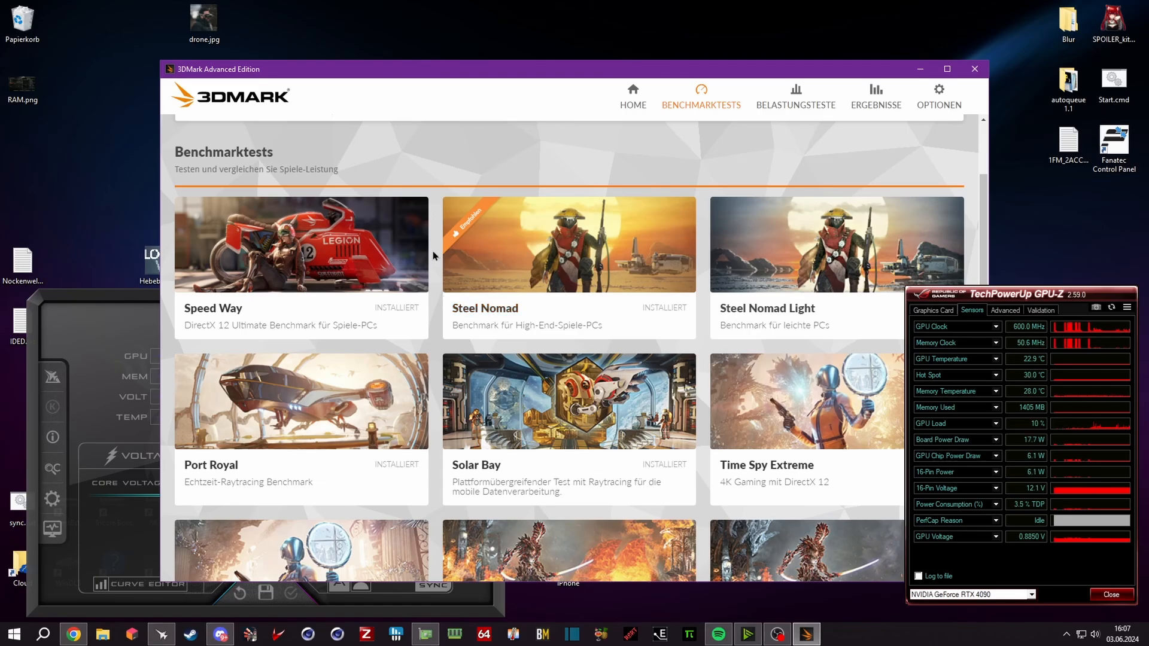
left_click(301, 244)
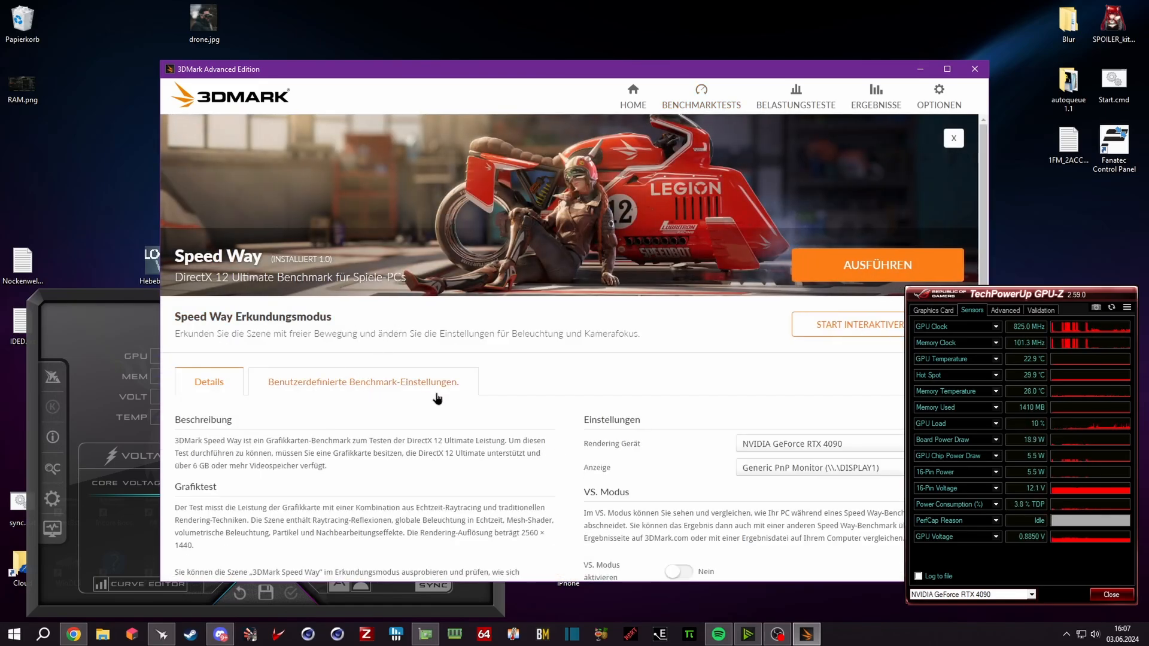
left_click(362, 381)
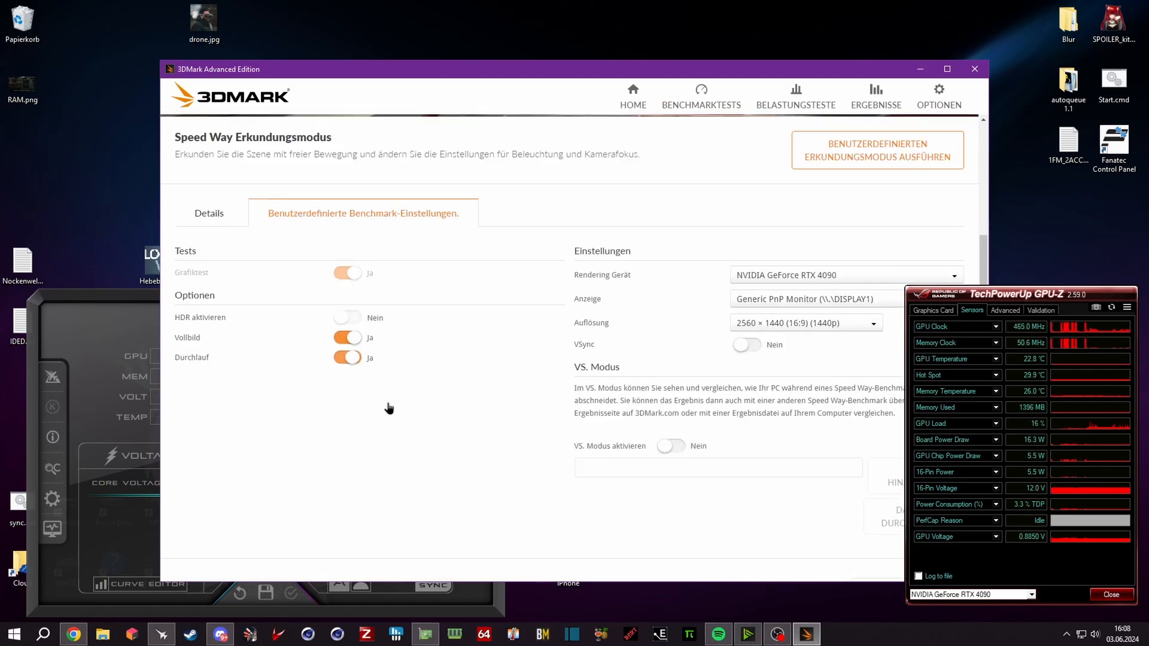
left_click(347, 337)
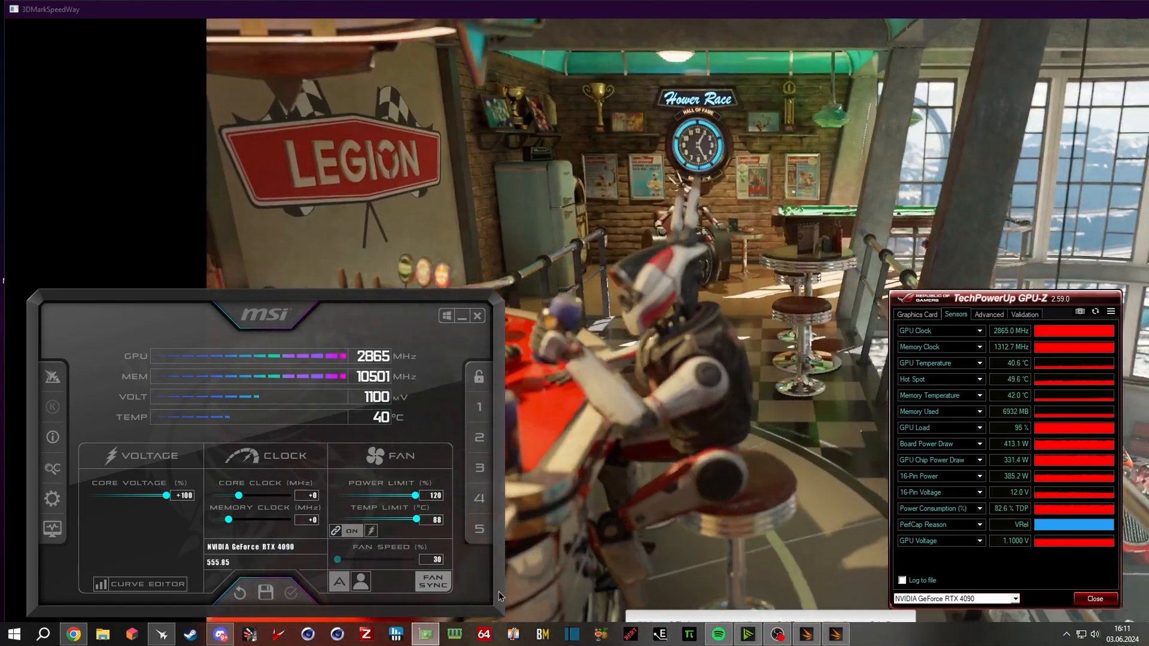
left_click(145, 584)
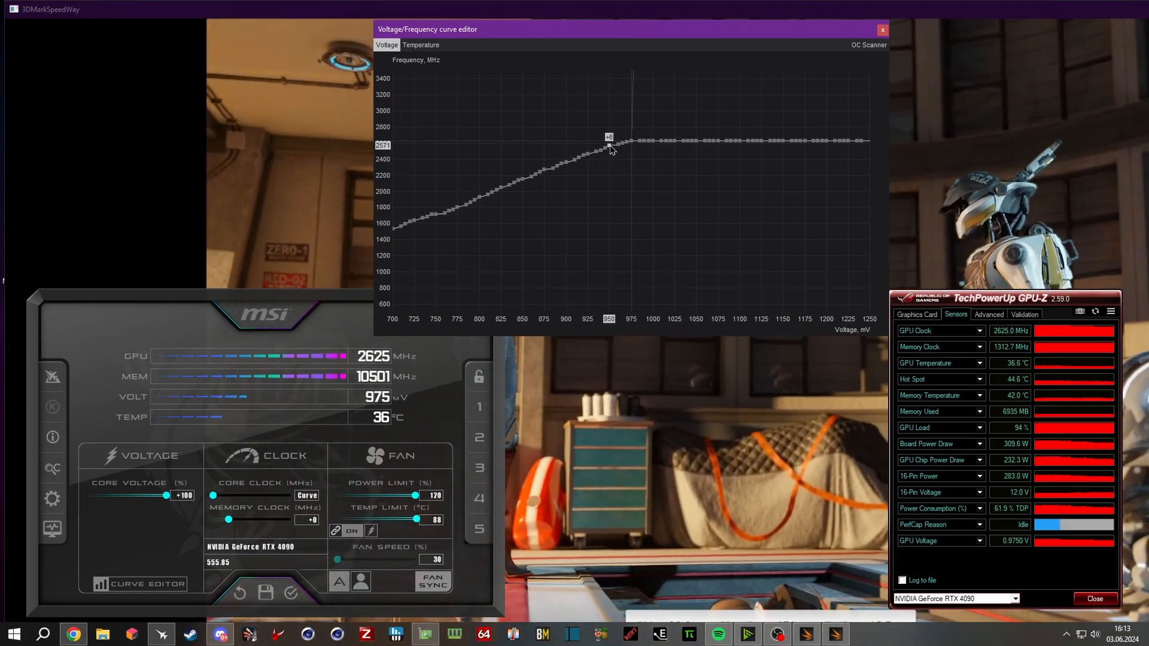
Drag the 975 mV curve point up to +200 MHz (2820 MHz)
left_click_drag(609, 138, 609, 127)
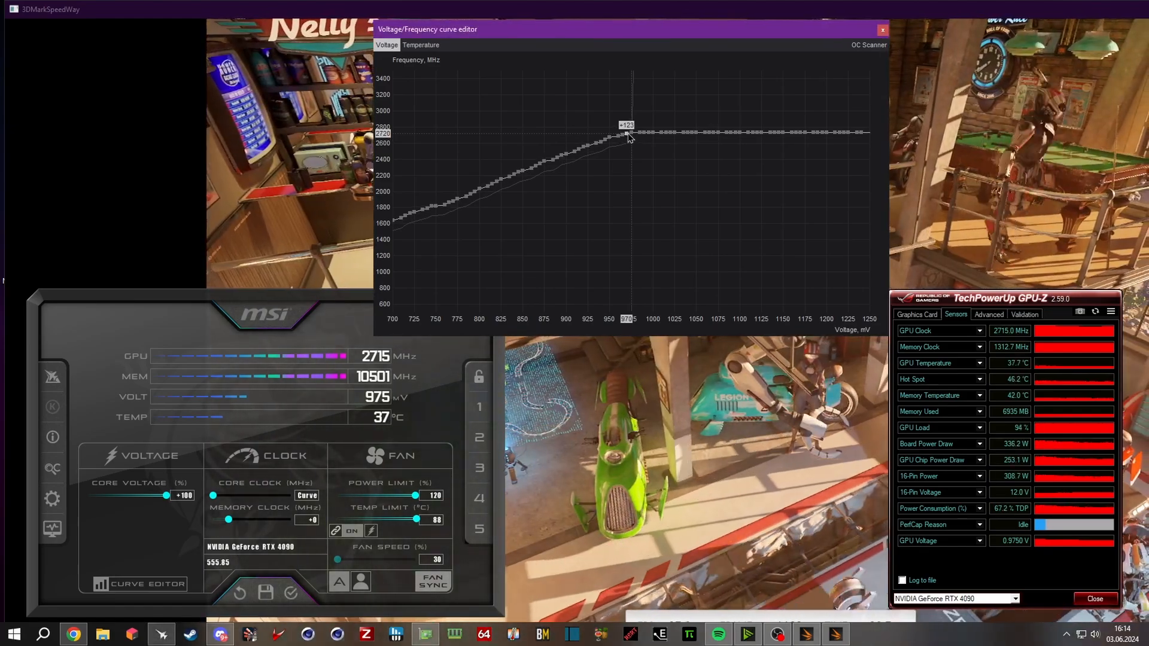
left_click_drag(628, 134, 627, 130)
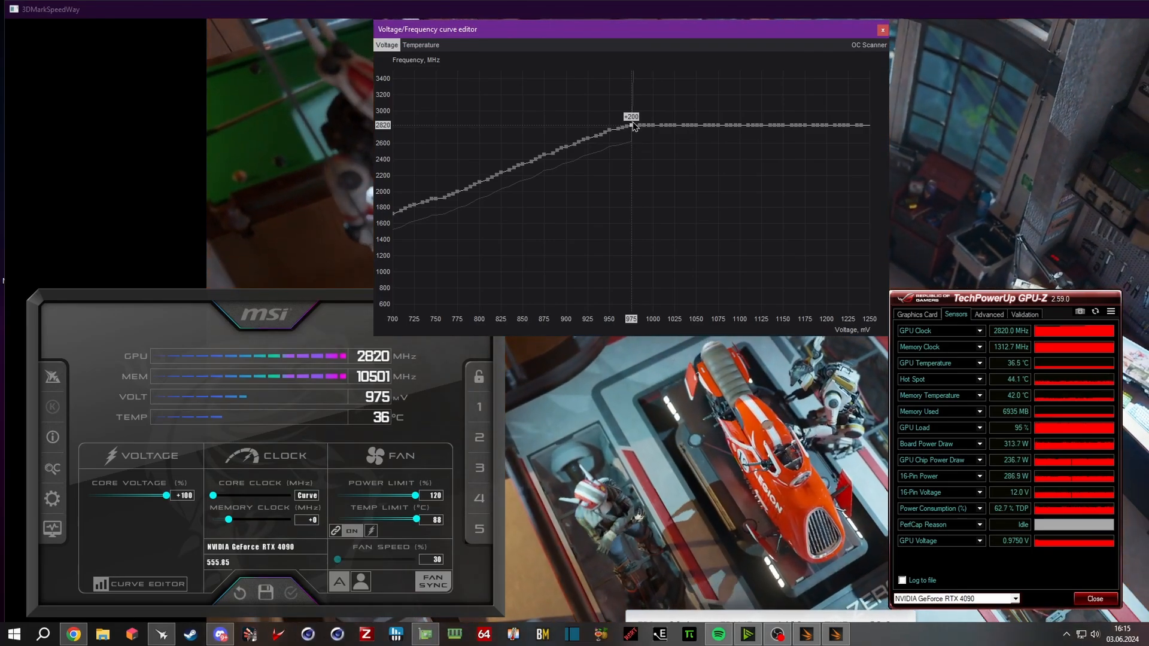
Close the voltage/frequency curve editor window
left_click(882, 30)
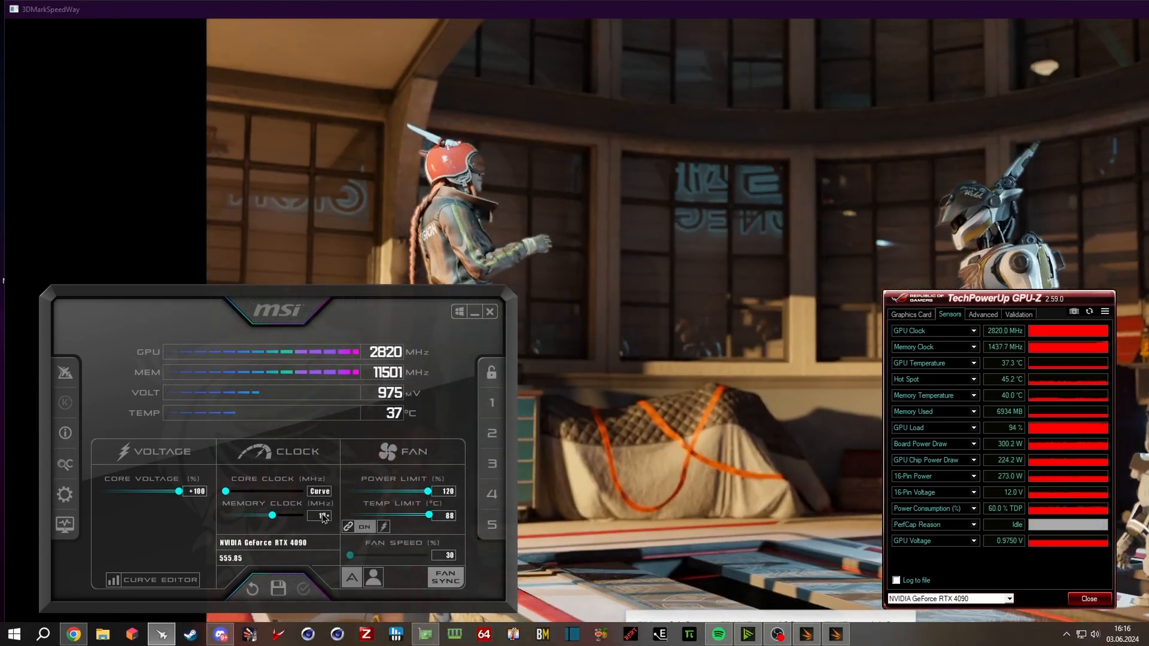
Select the Memory Clock field to enter the +1350 MHz offset
left_click(303, 588)
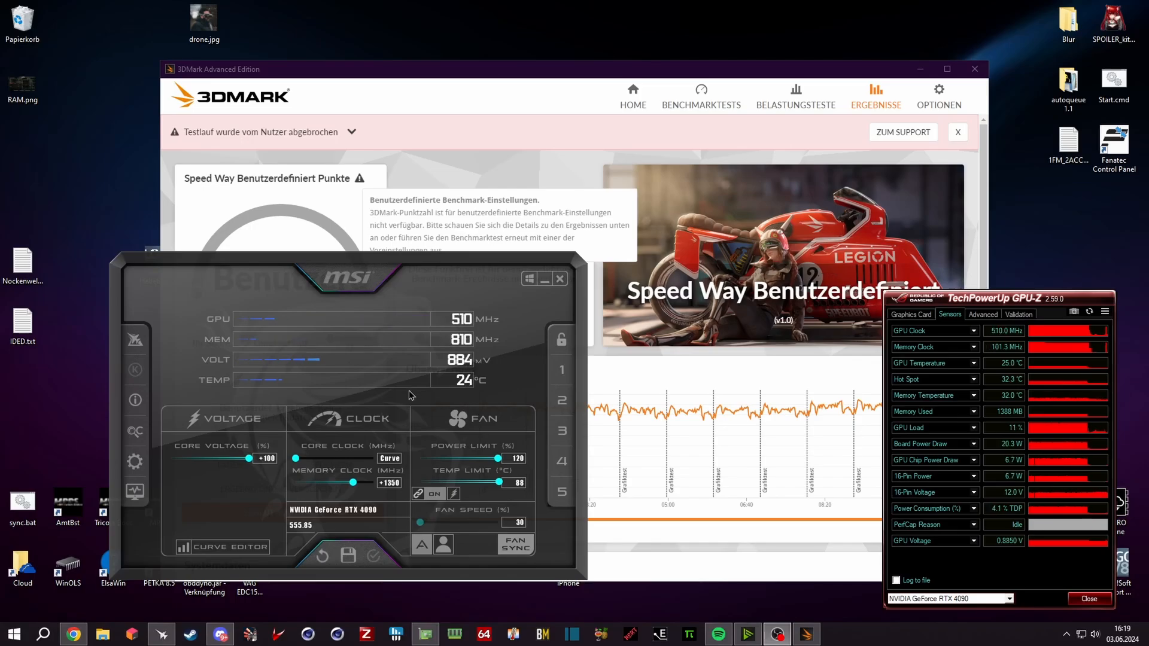
Open MSI Afterburner Eigenschaften with the Settings gear icon
left_click(321, 555)
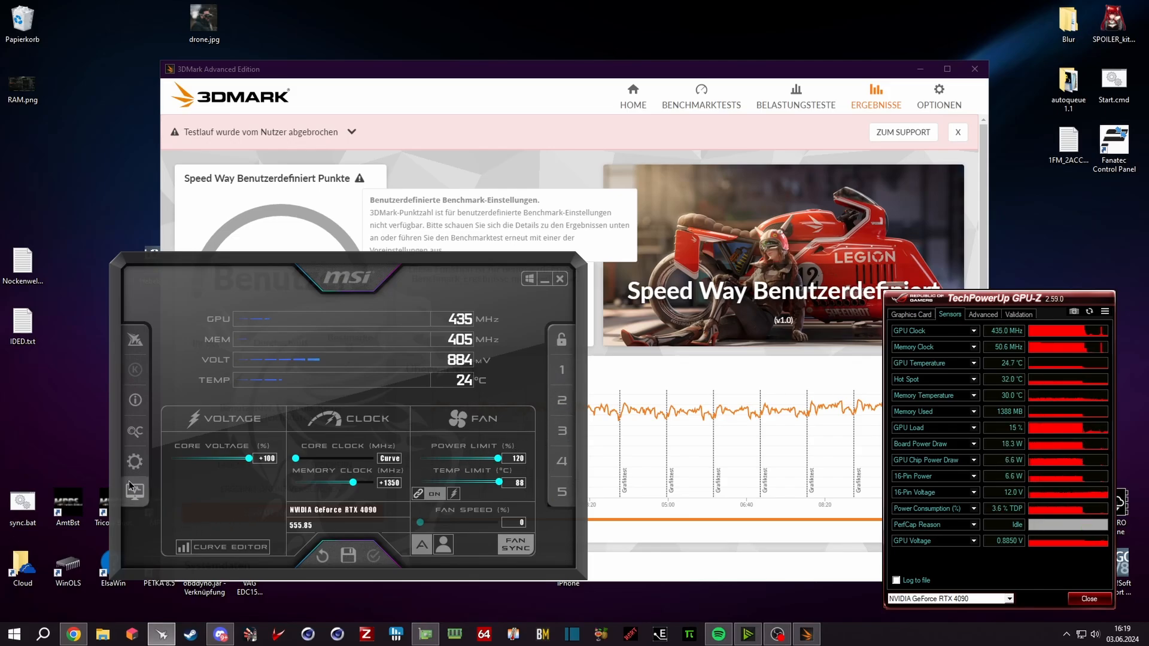
left_click(135, 462)
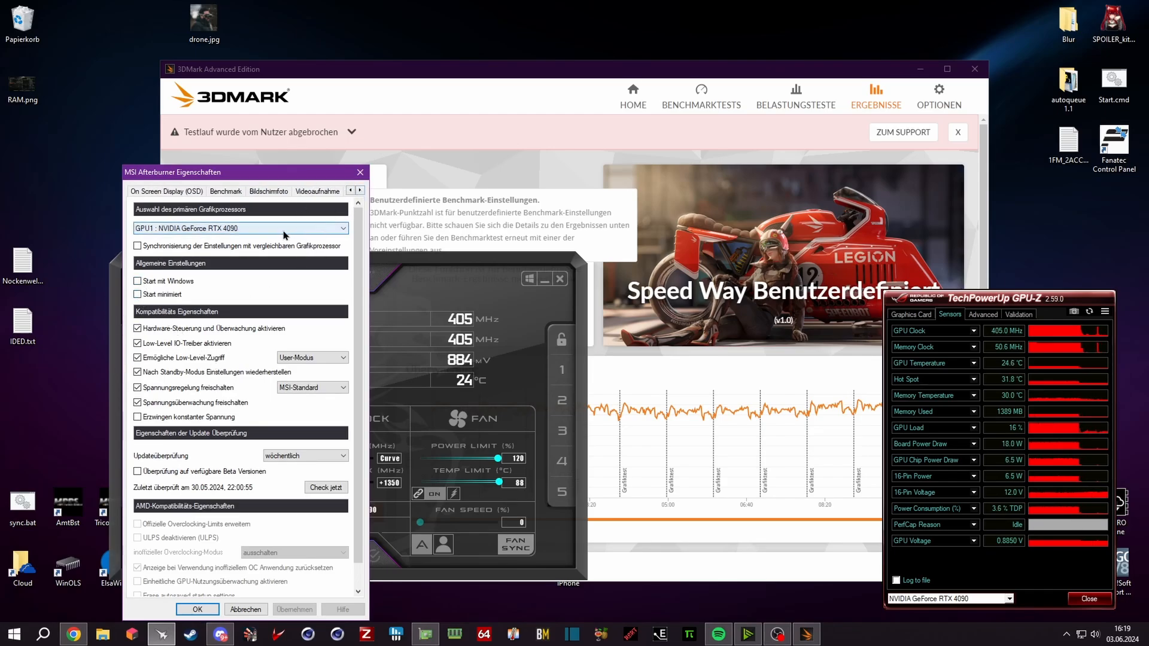
Assign profile 2 as both automatic 2D and 3D profile, then confirm with OK
left_click(236, 192)
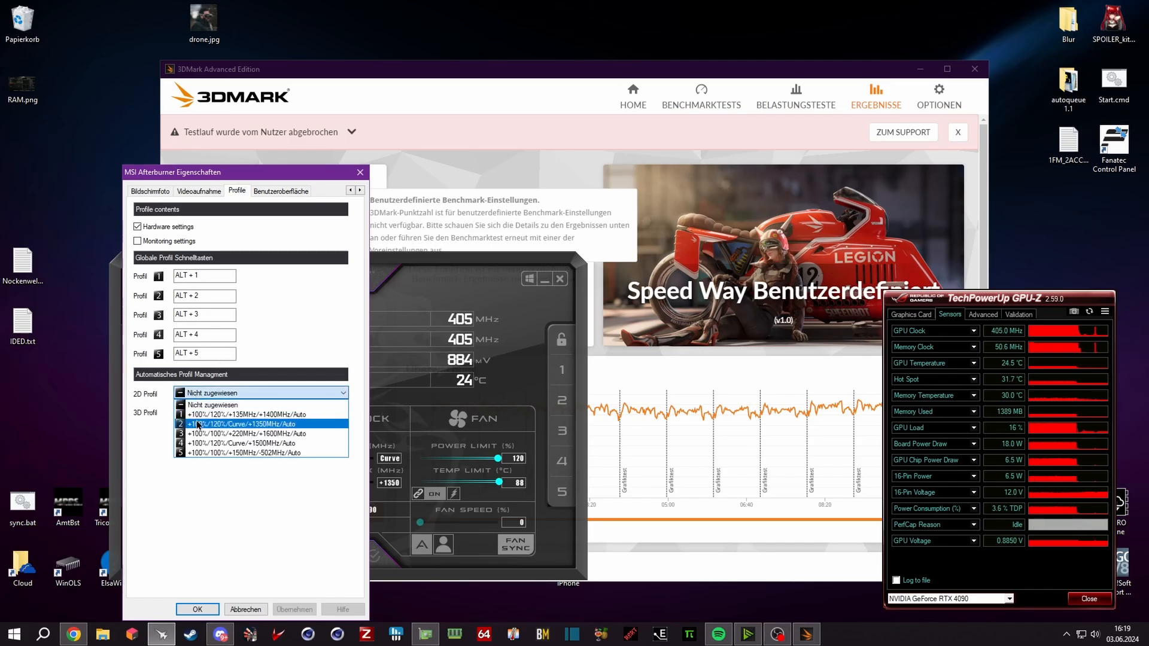
left_click(241, 424)
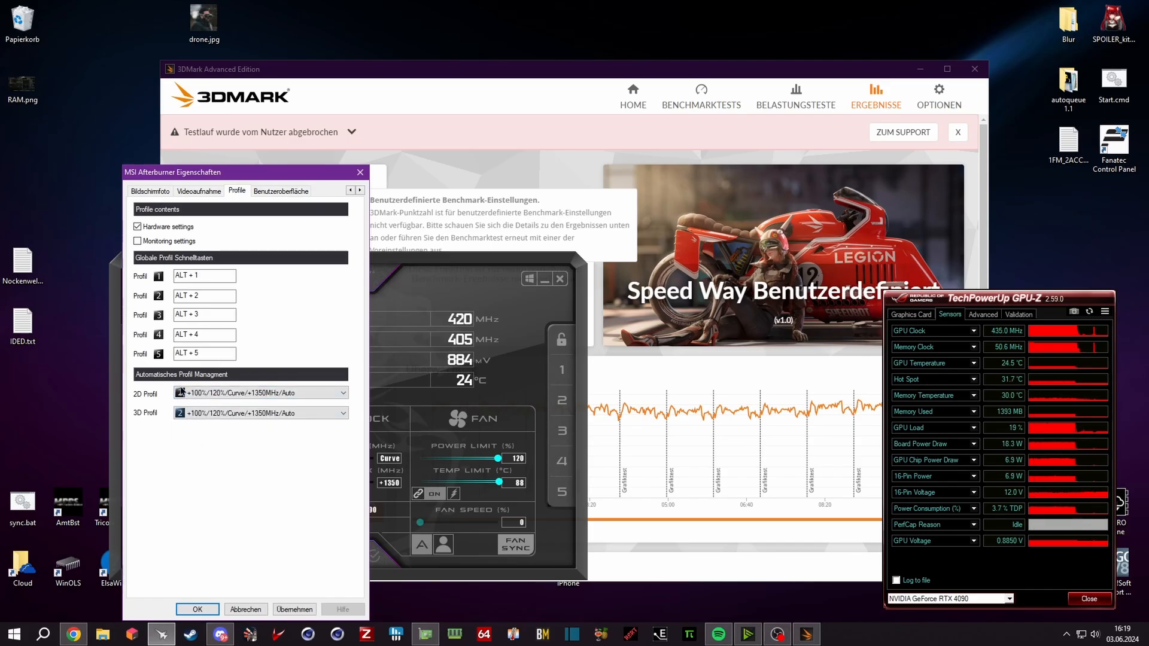
left_click(341, 392)
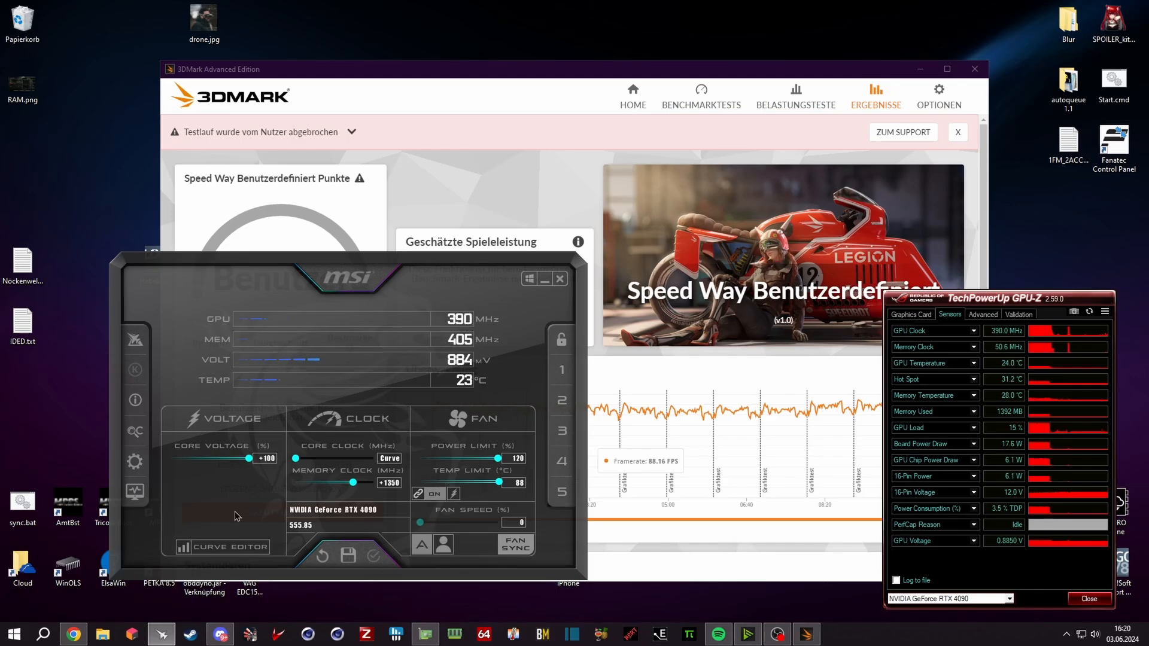
Reopen the curve editor showing the 975 mV point at +200, flat above
left_click(221, 547)
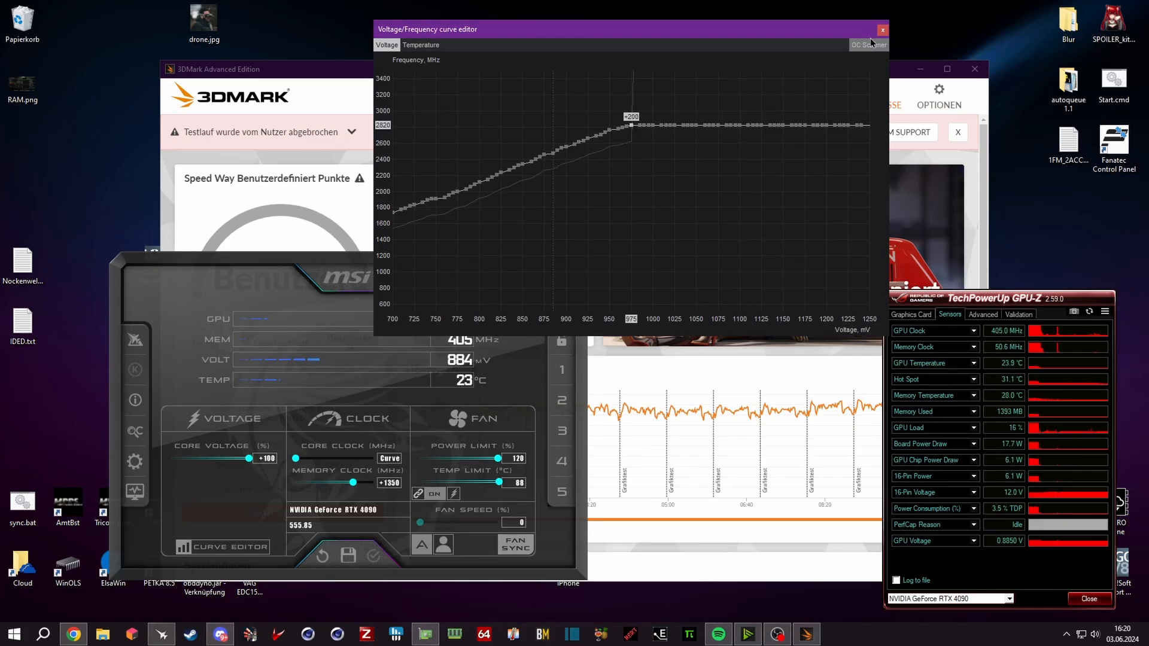
Close the curve editor and lower the Power Limit slider to 75%
left_click(882, 29)
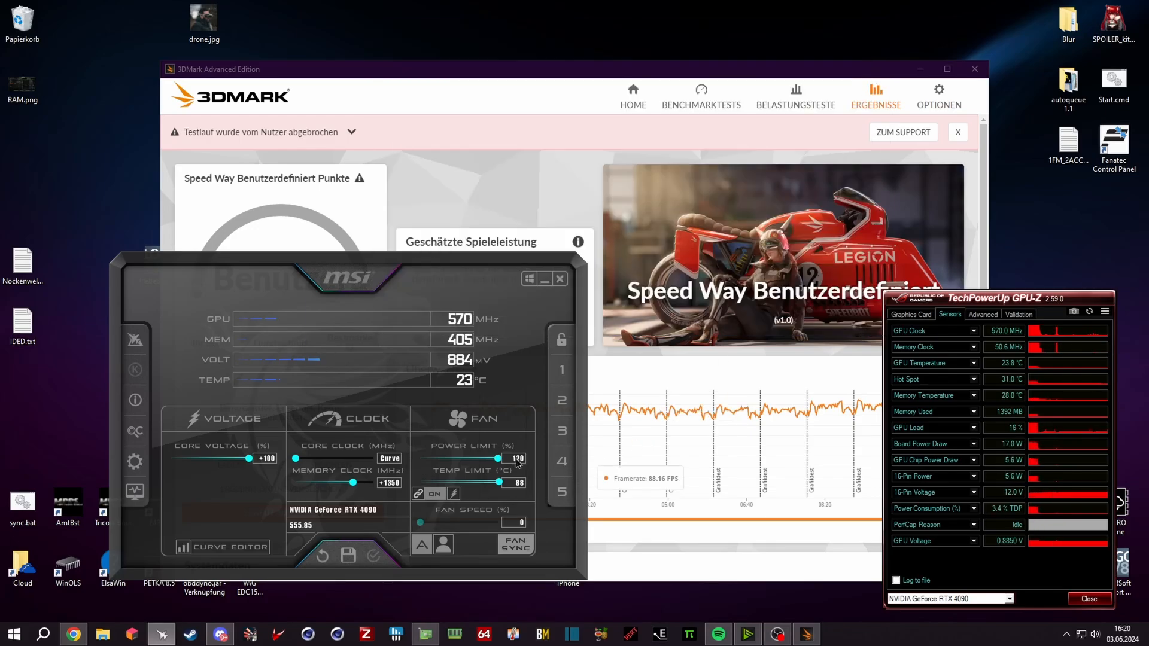
left_click_drag(500, 458, 470, 458)
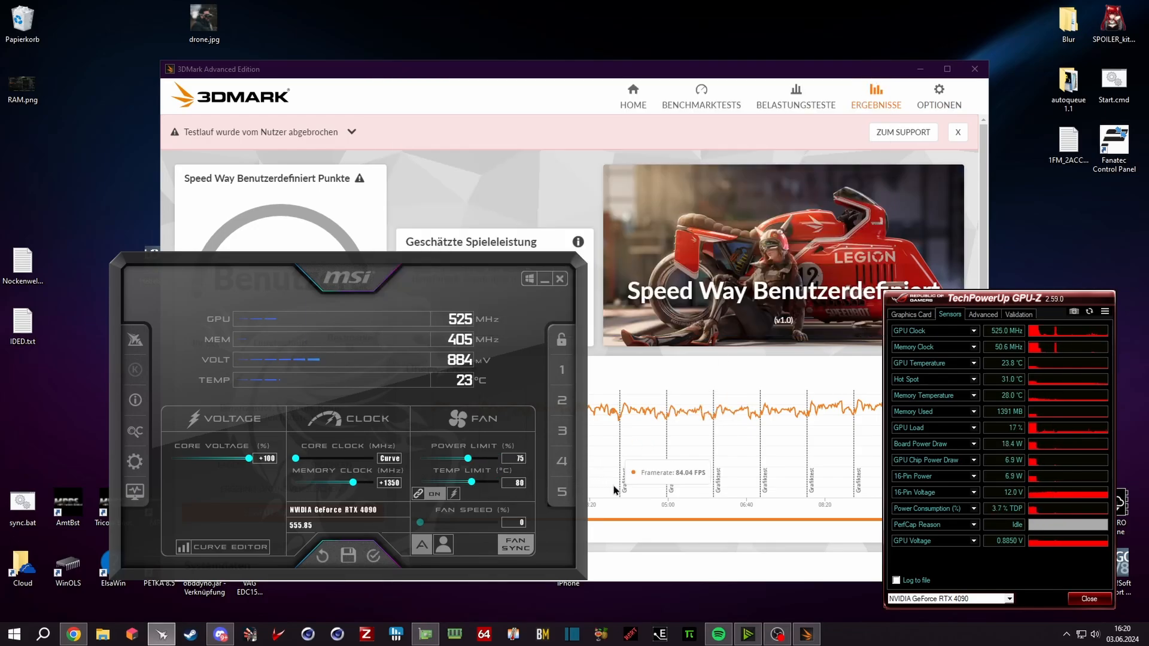
mouse_move(512, 470)
type("+200")
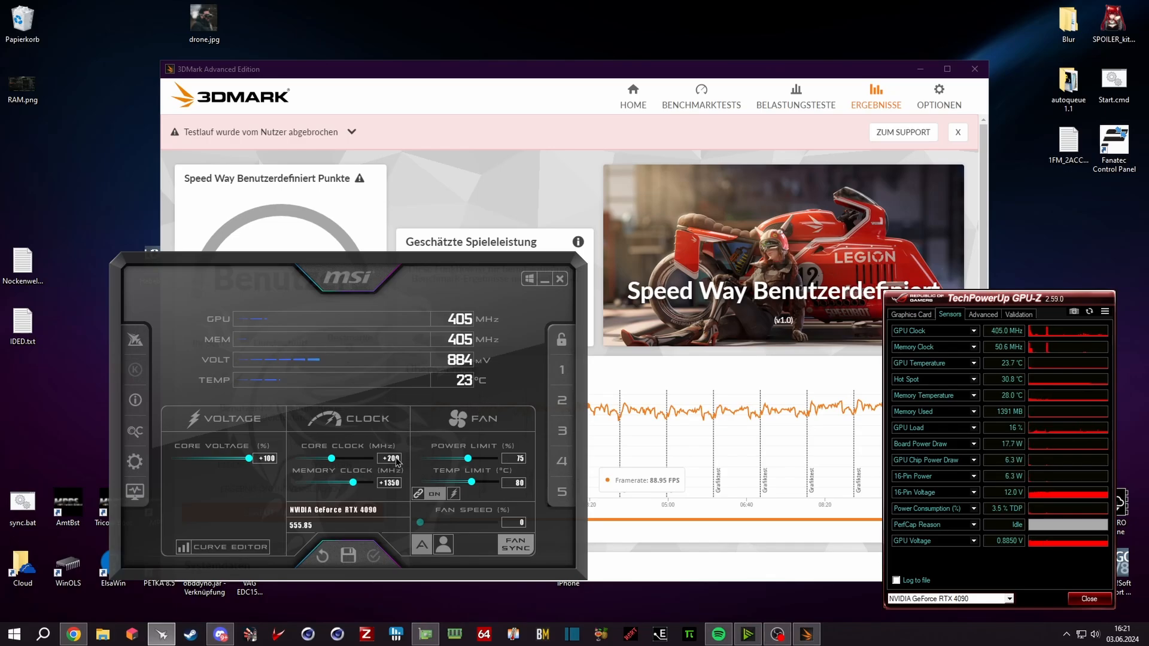
mouse_move(332, 445)
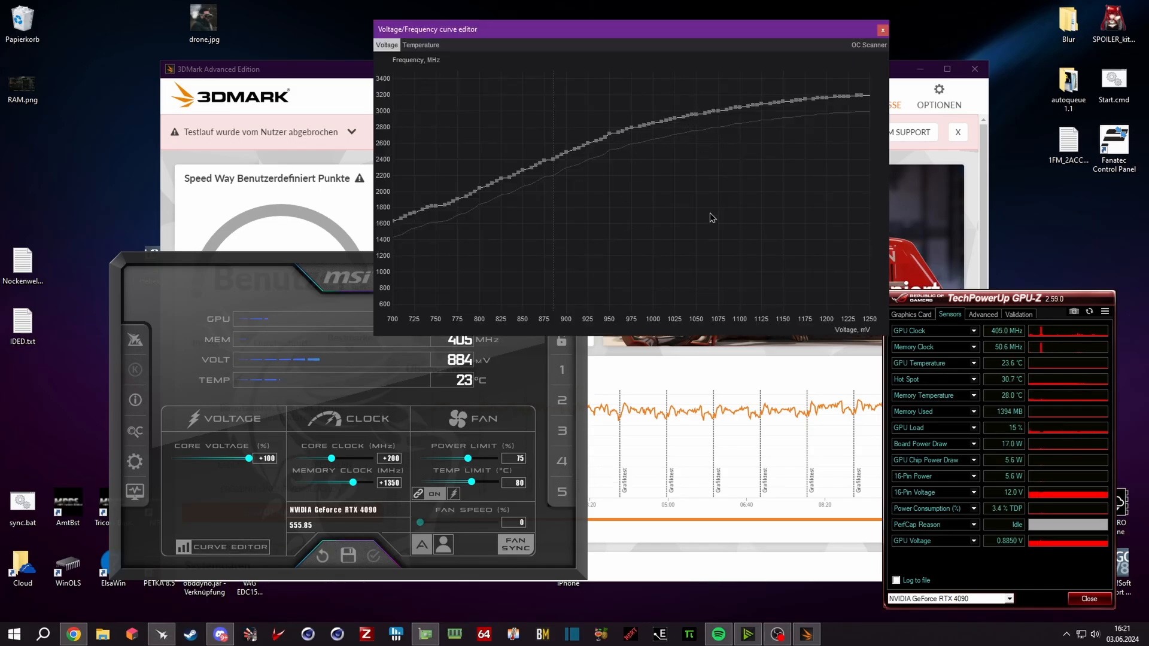
mouse_move(742, 115)
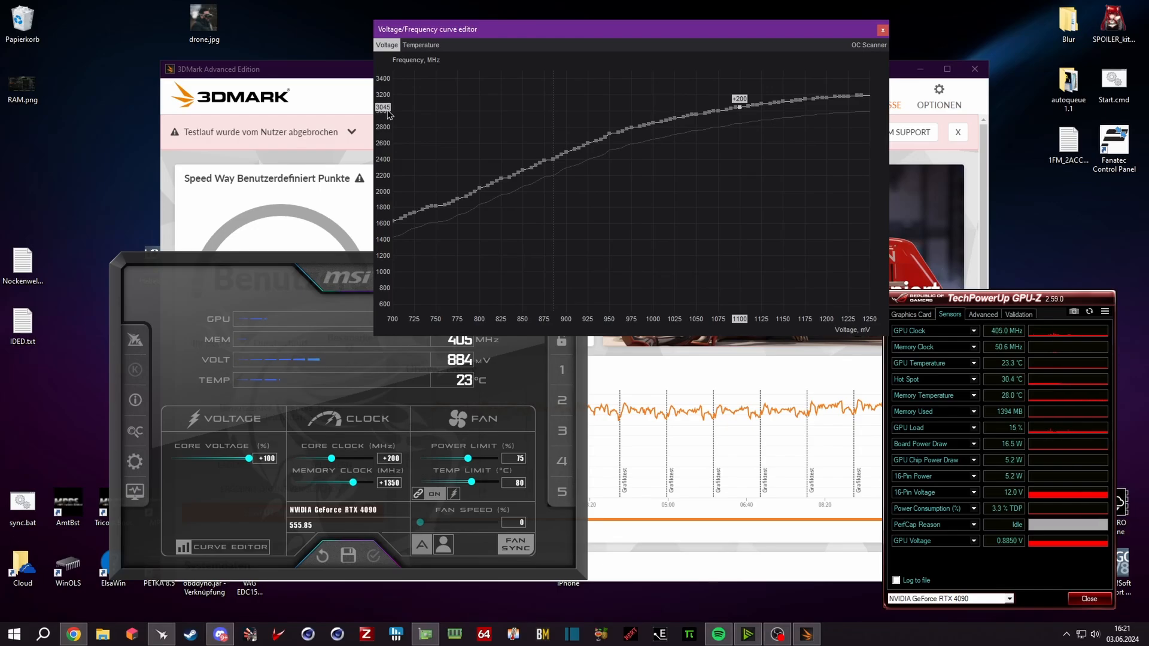
mouse_move(688, 237)
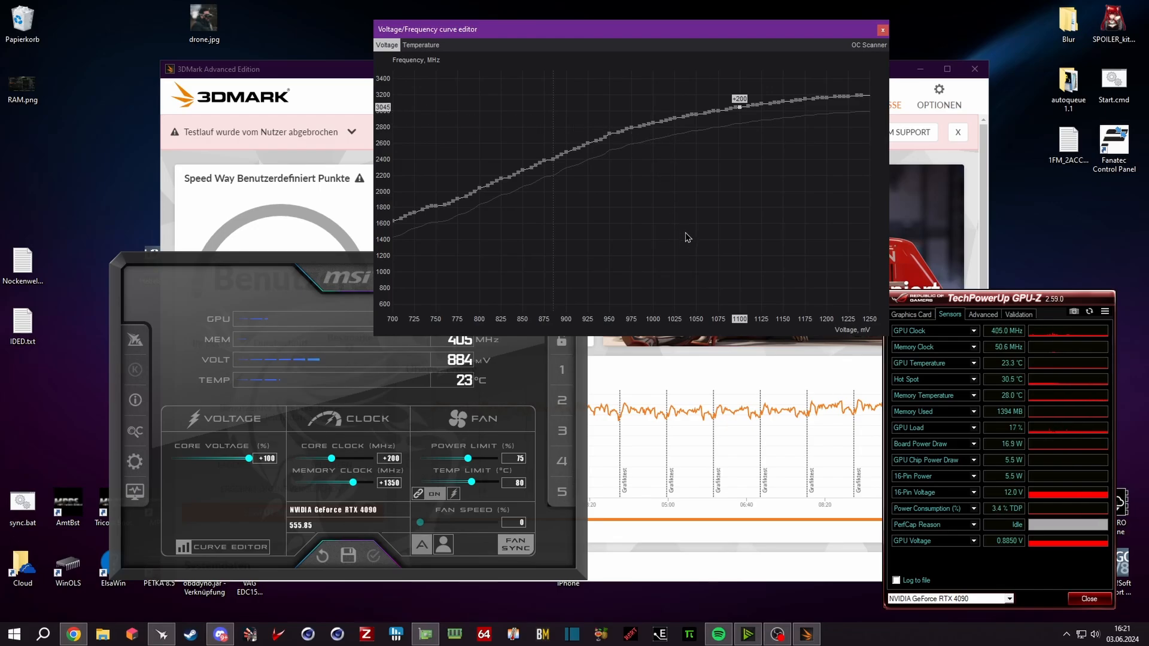
mouse_move(684, 222)
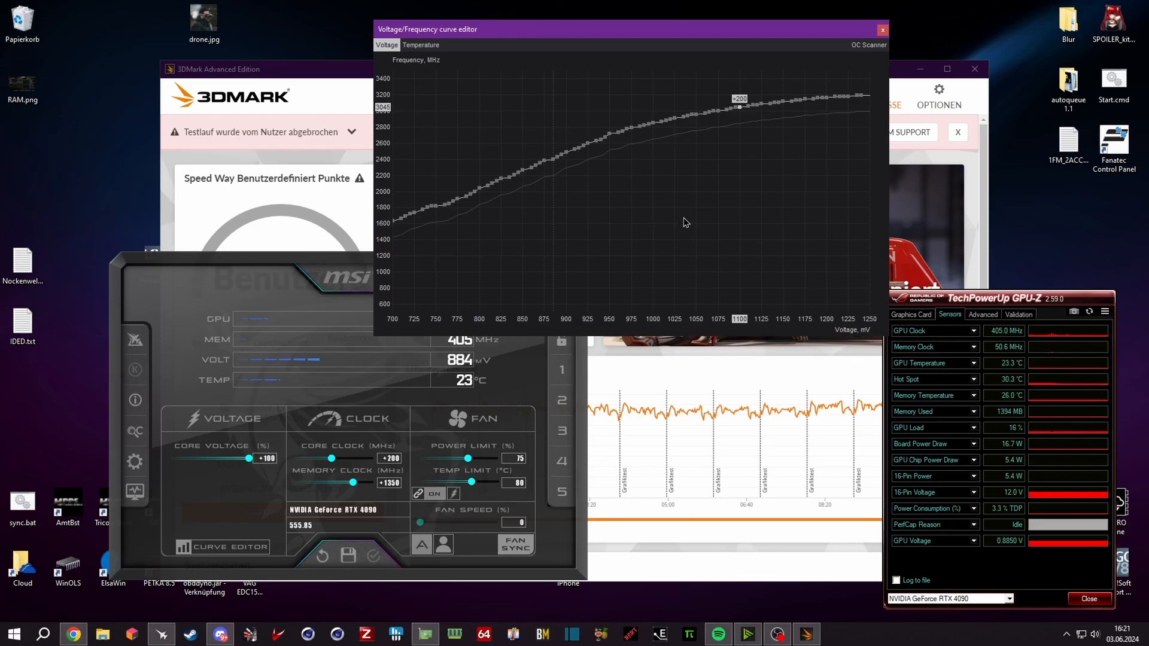
mouse_move(689, 202)
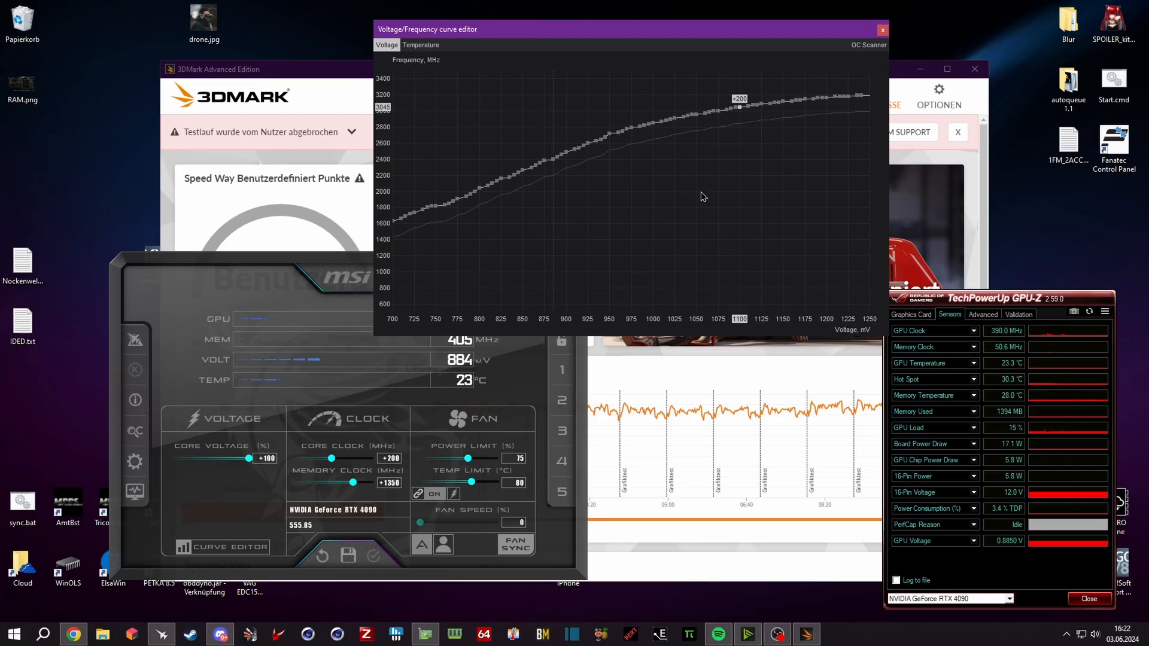
mouse_move(652, 158)
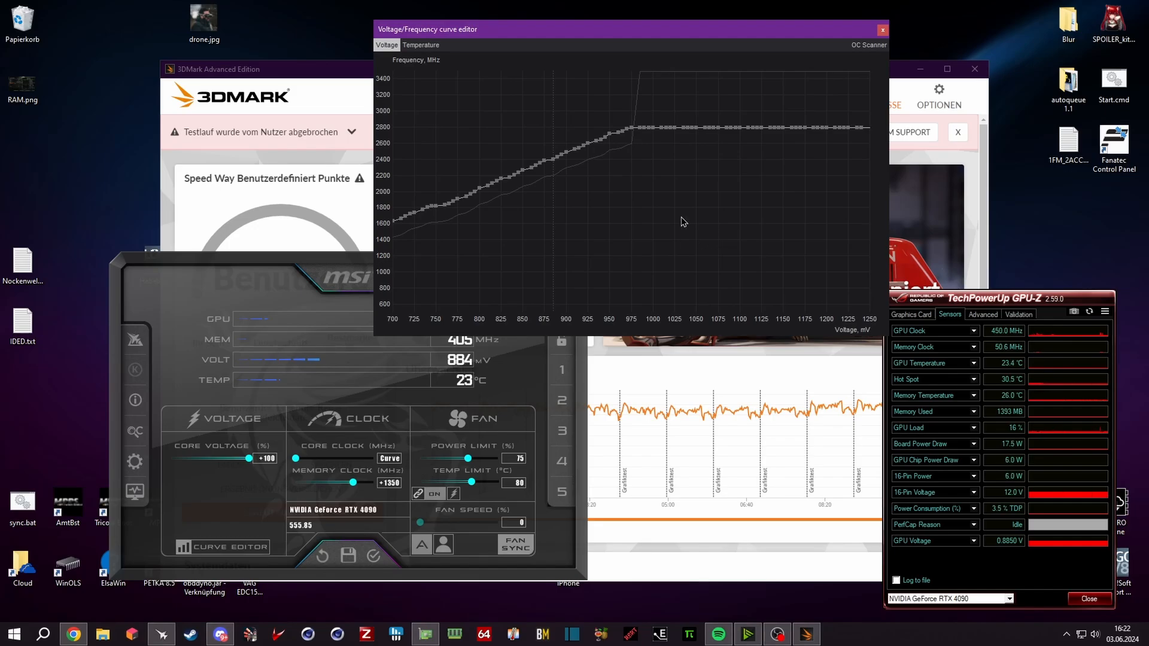
mouse_move(654, 193)
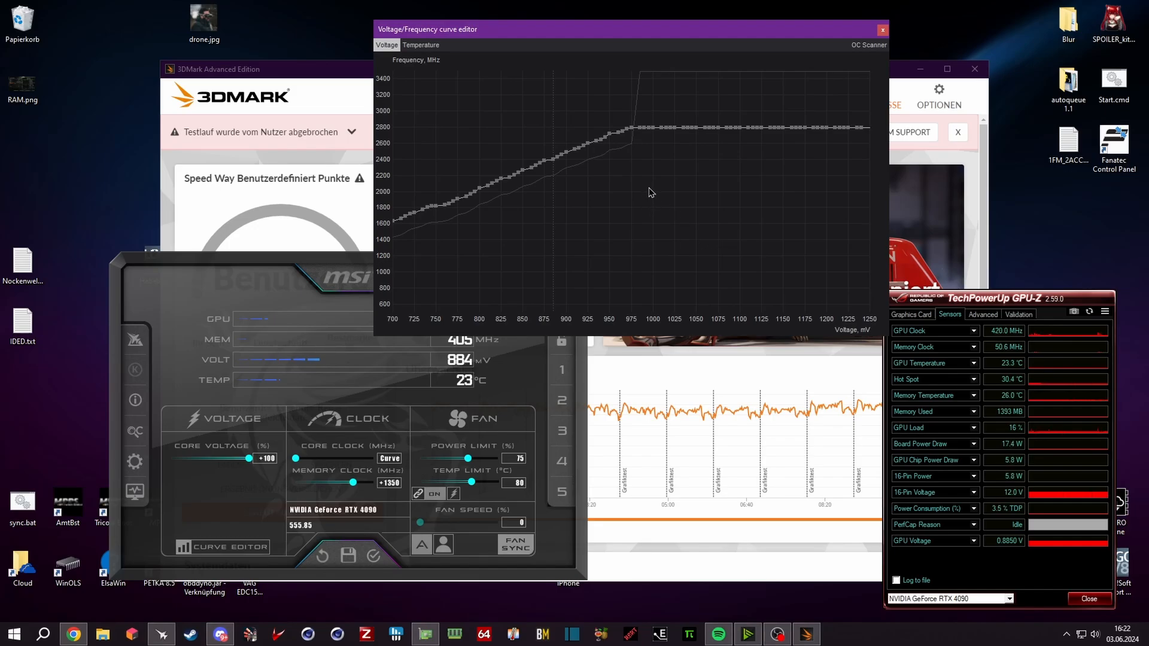
mouse_move(634, 137)
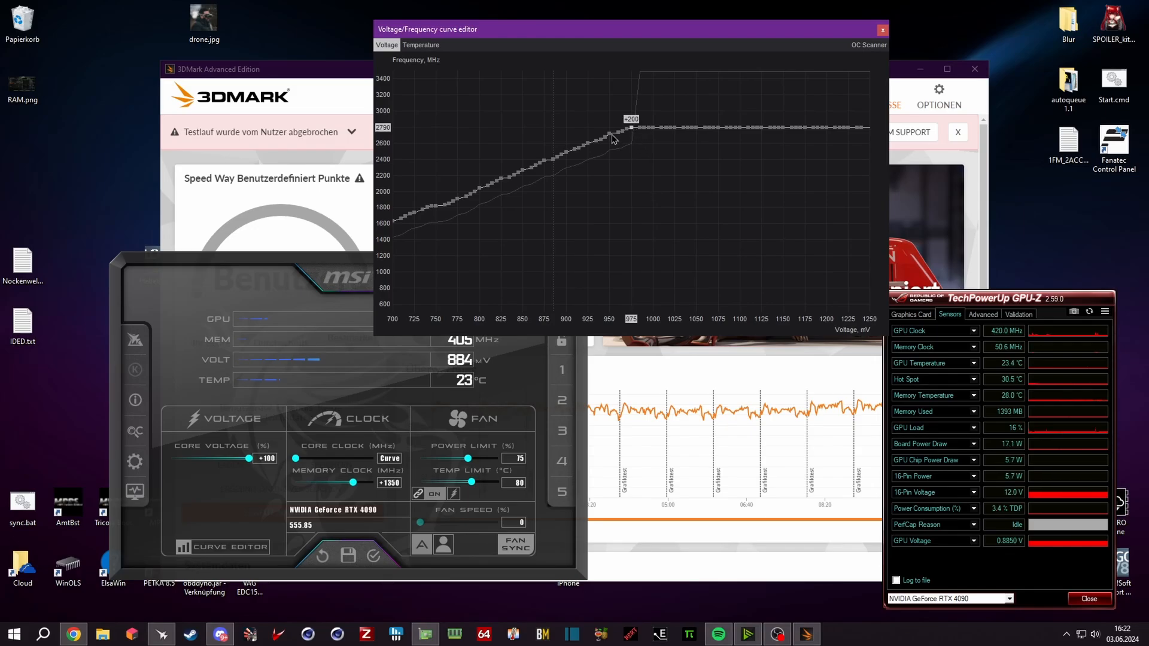
mouse_move(607, 206)
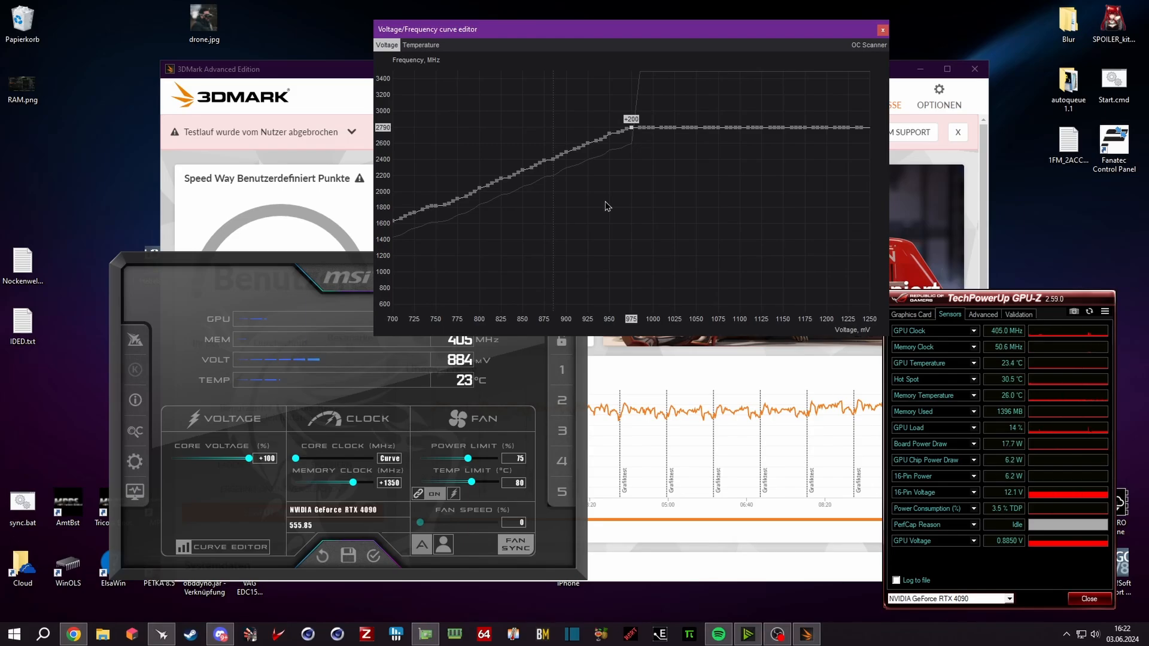
mouse_move(572, 156)
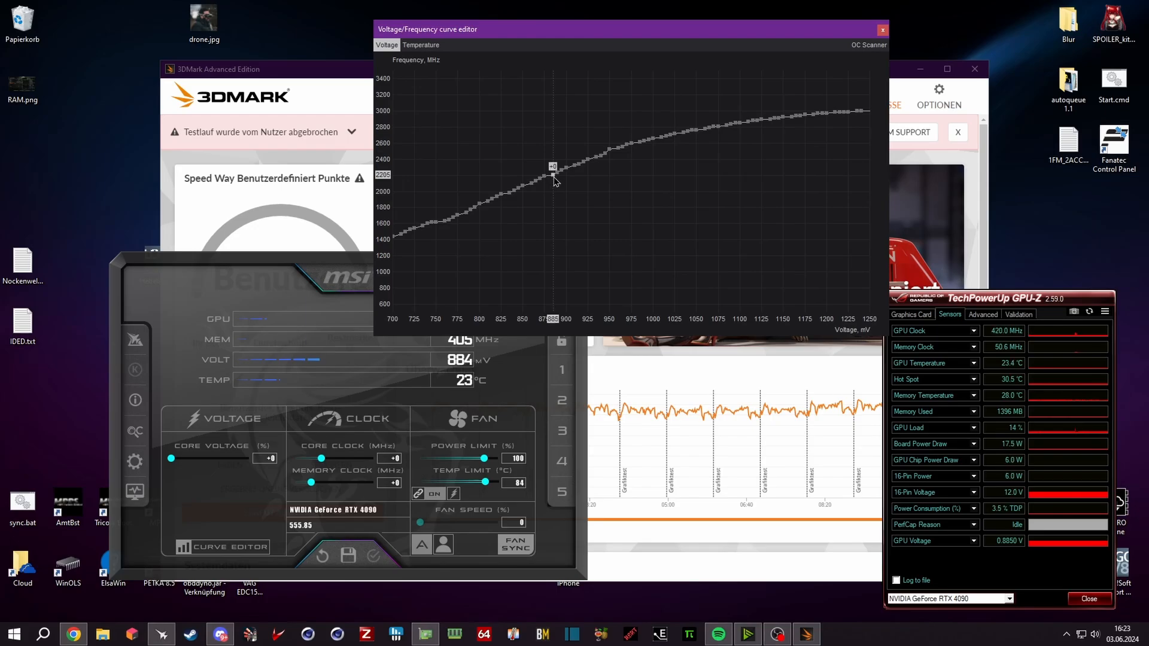
mouse_move(741, 128)
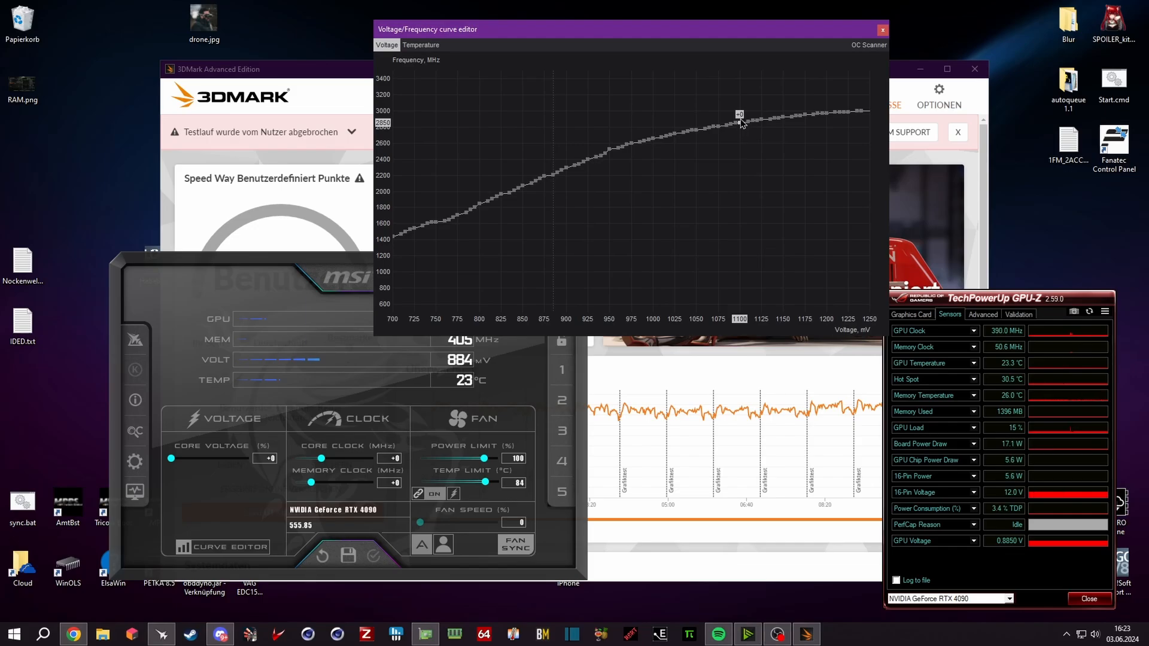
mouse_move(760, 76)
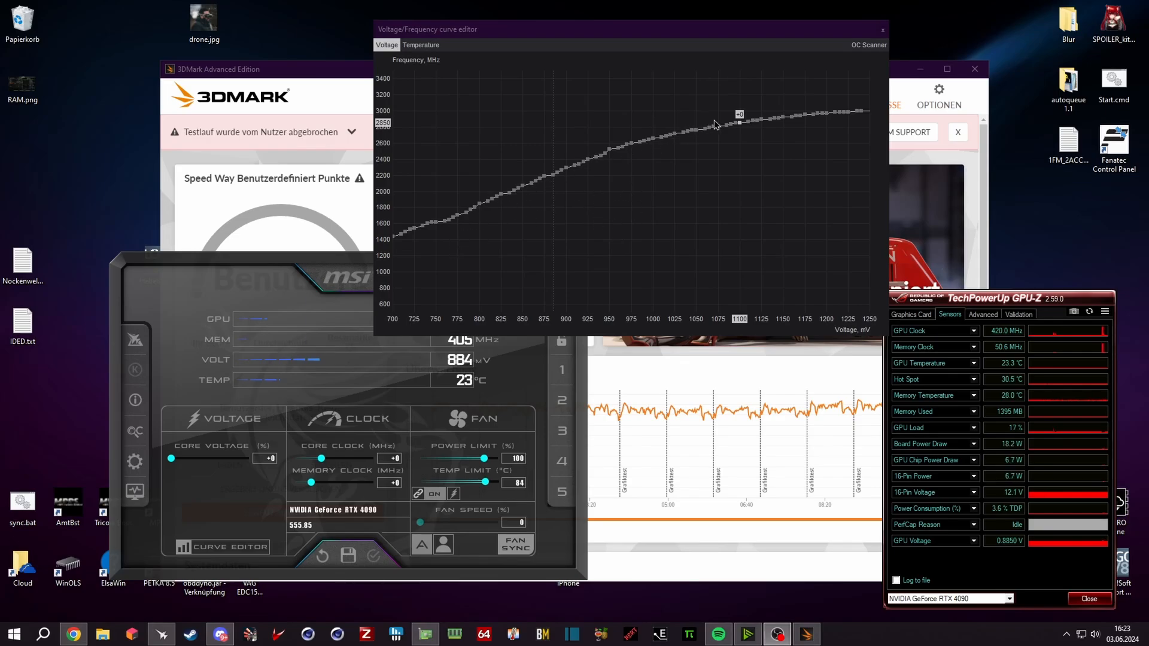
mouse_move(733, 249)
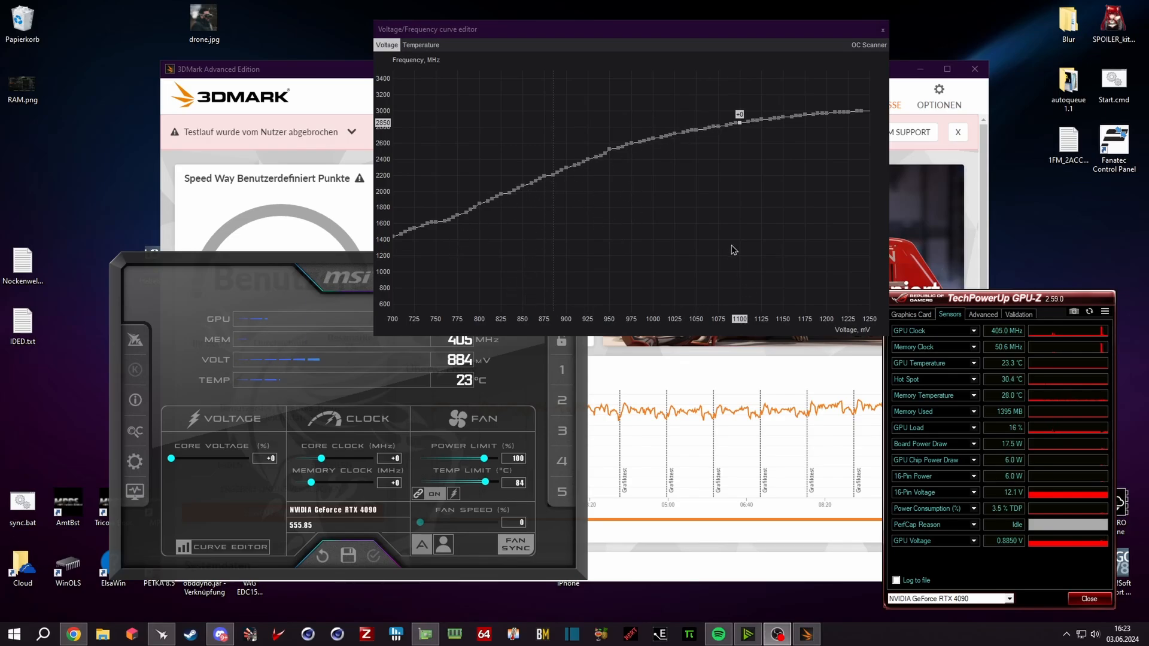
mouse_move(712, 161)
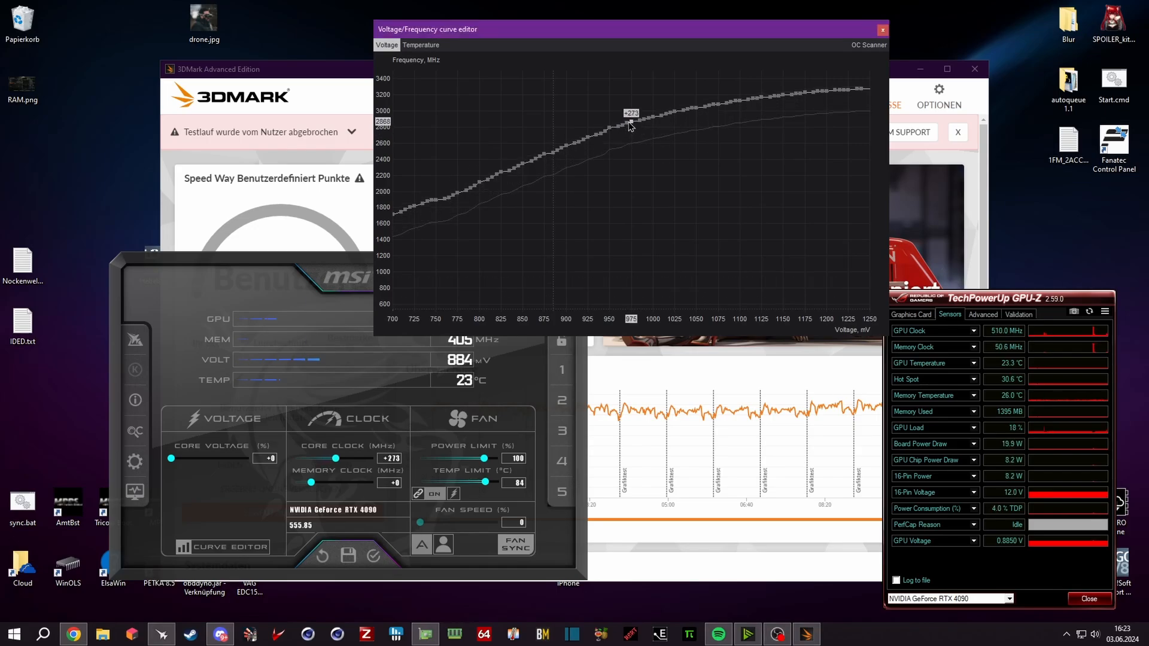
Preview a uniform +199 MHz curve shift, then close the curve editor, leaving offsets at +0
left_click_drag(632, 121, 632, 132)
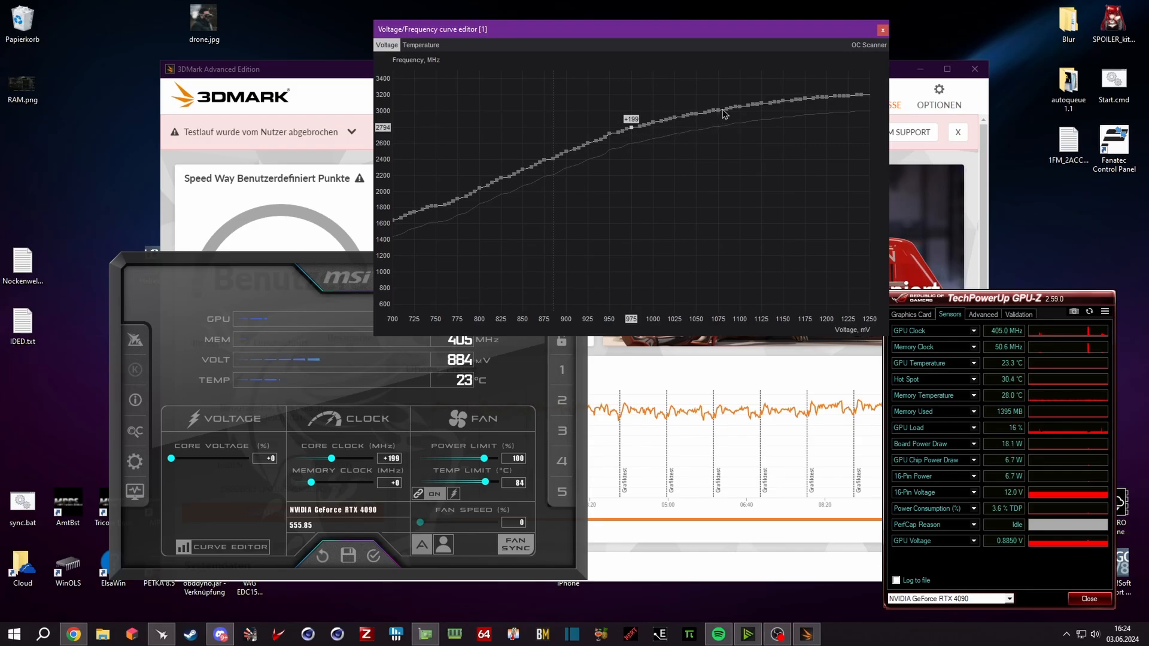
mouse_move(607, 142)
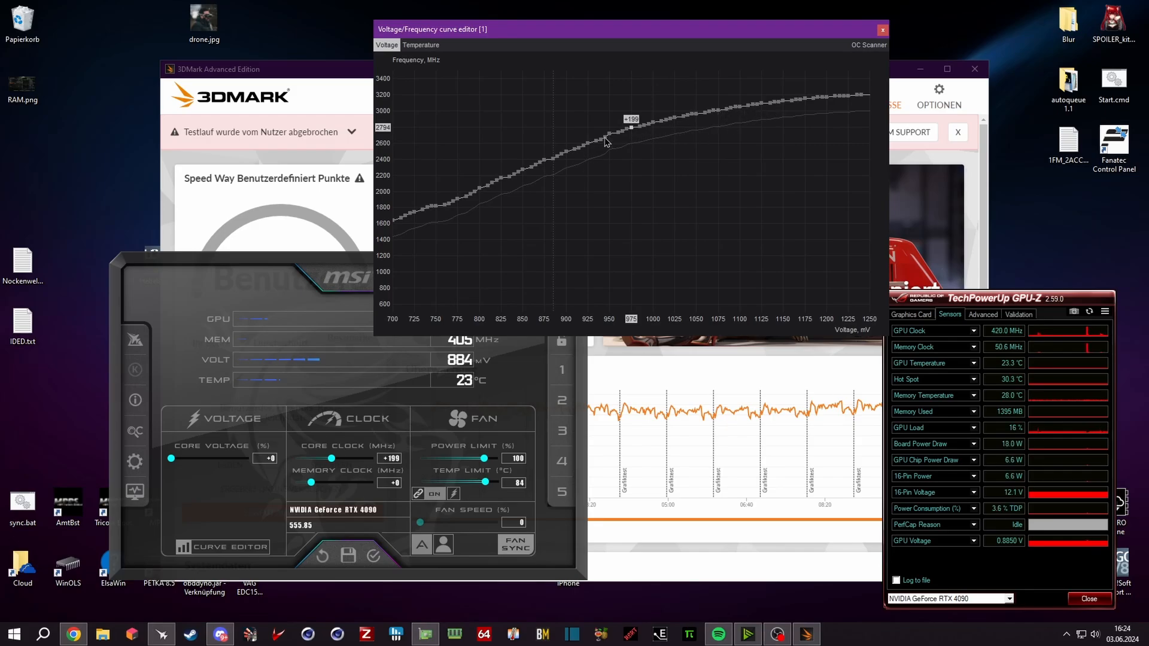
left_click(882, 29)
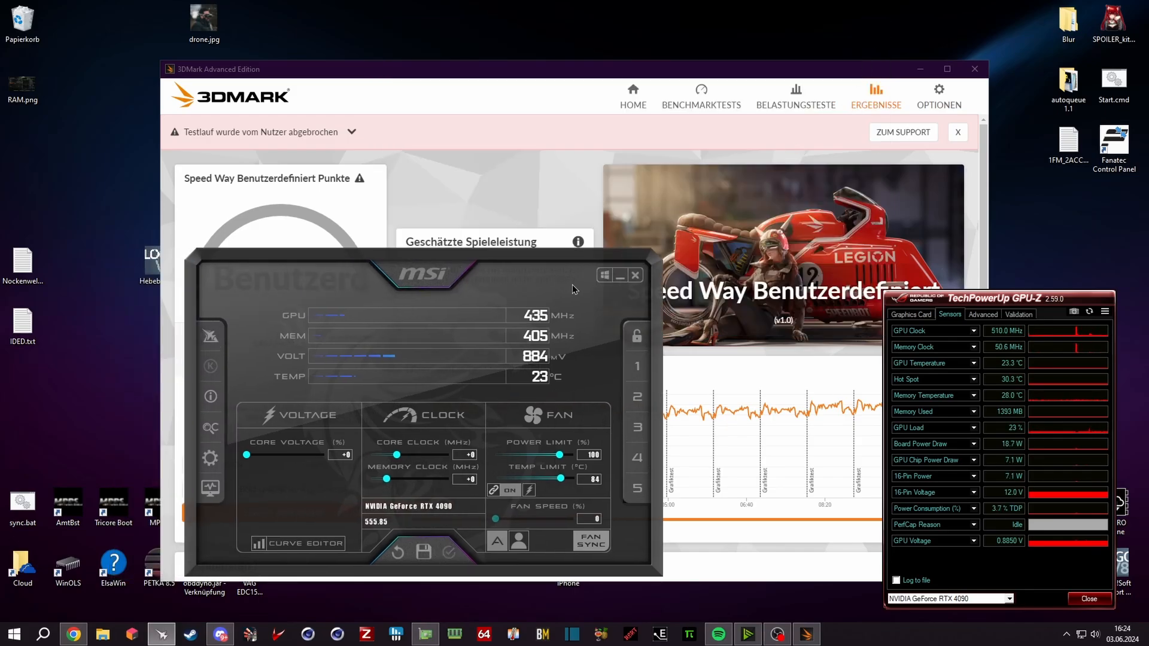